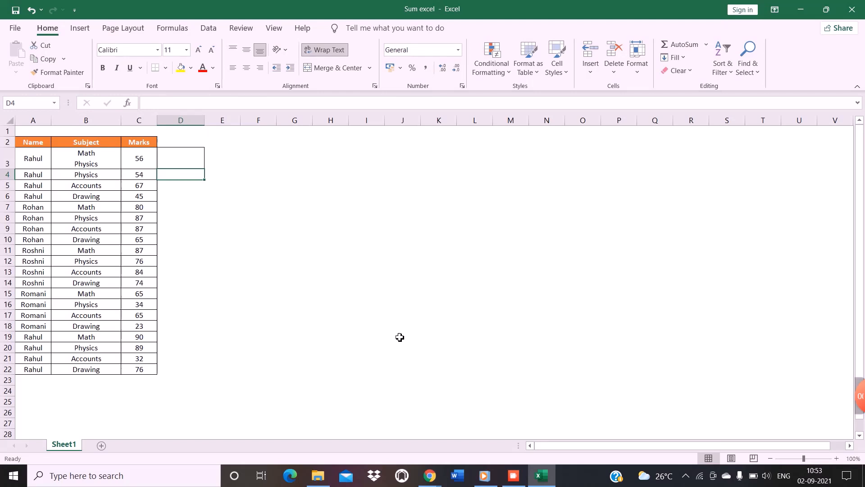
Step: Enter =CONCATENATE(B4,C4) in D4 so Physics and 54 combine into Physics54
text(=CON)
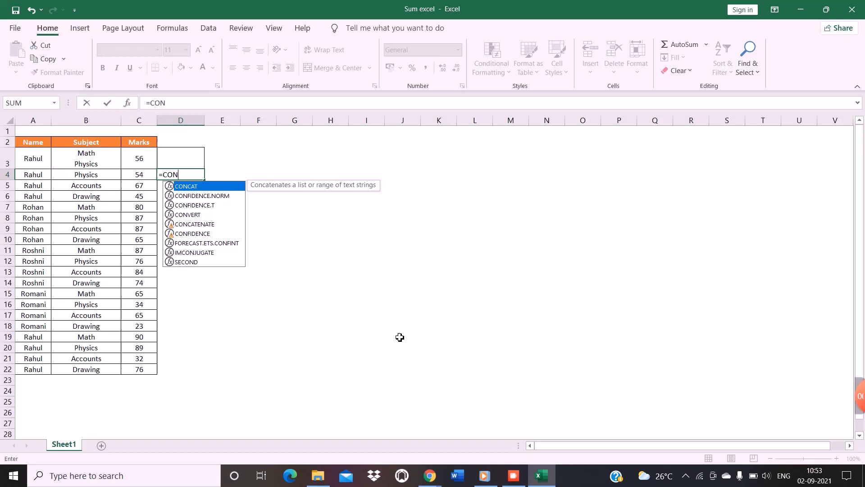
mouse_move(166, 223)
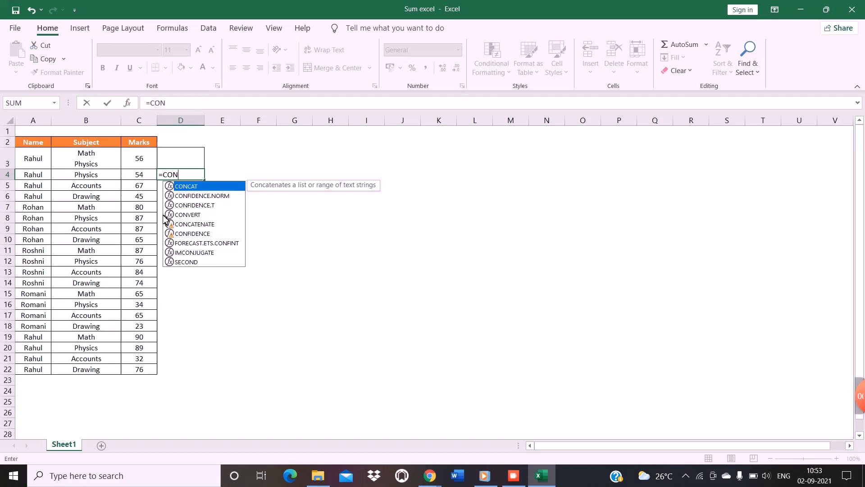
mouse_move(195, 224)
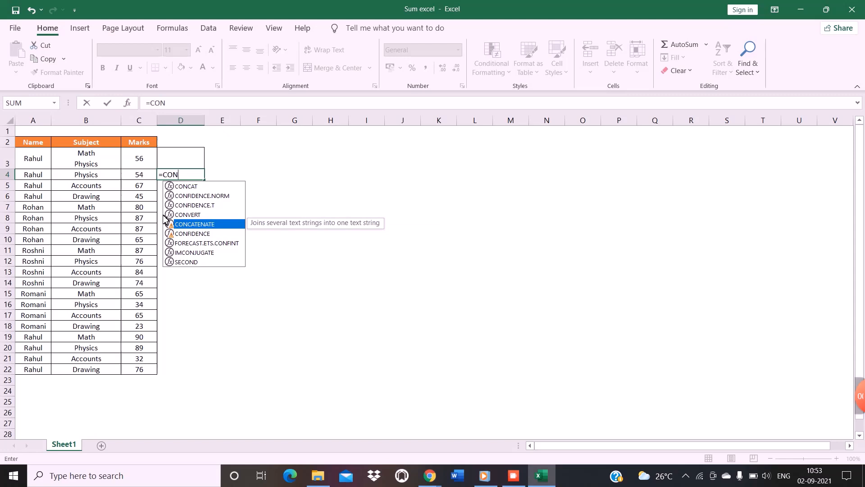
double_click(195, 224)
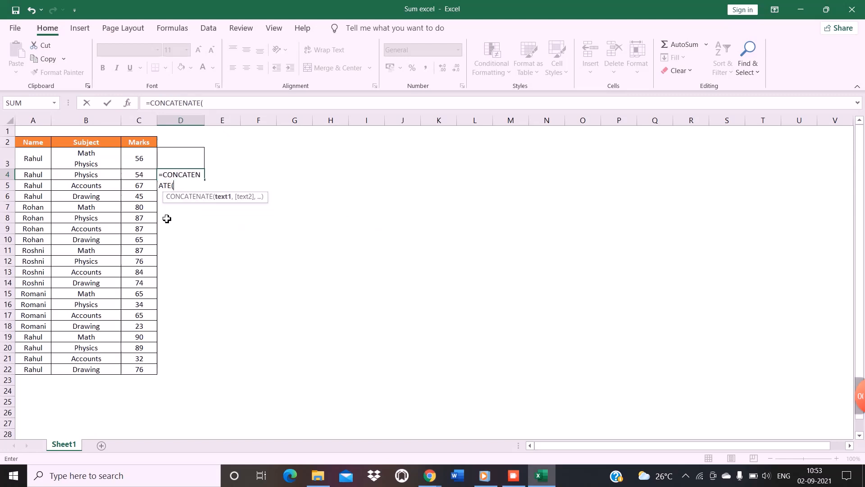
click(139, 174)
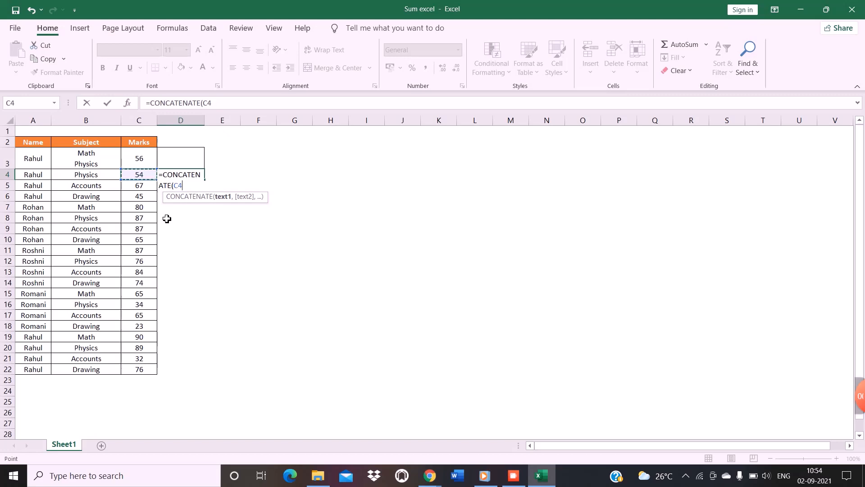
click(85, 174)
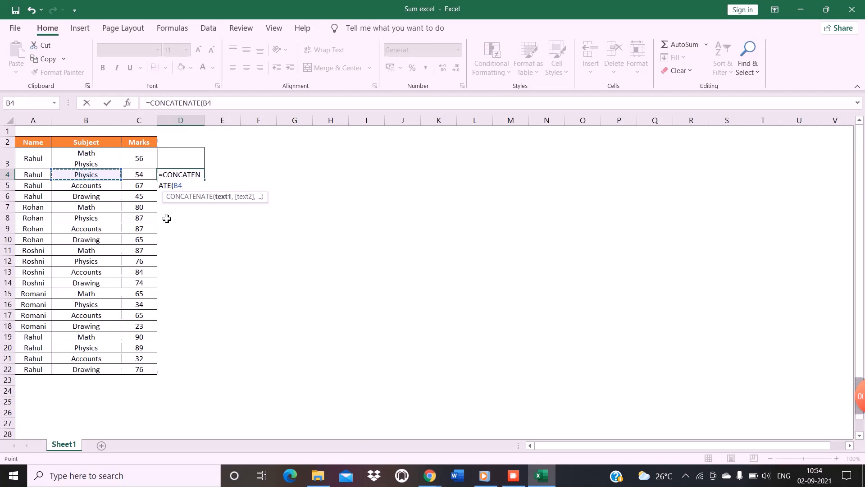
text(,)
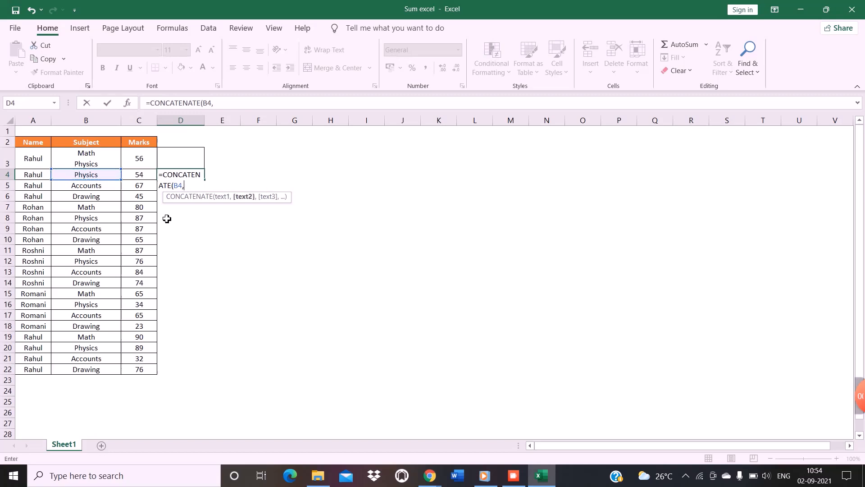
click(139, 174)
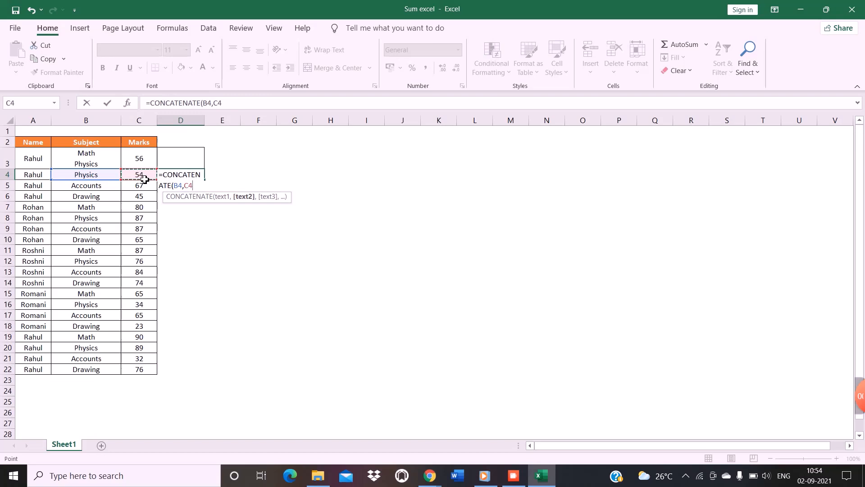
key(Return)
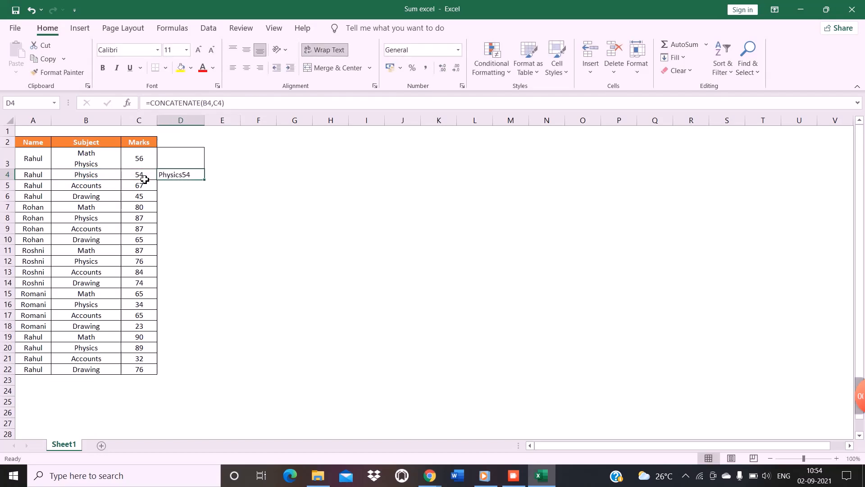
click(139, 174)
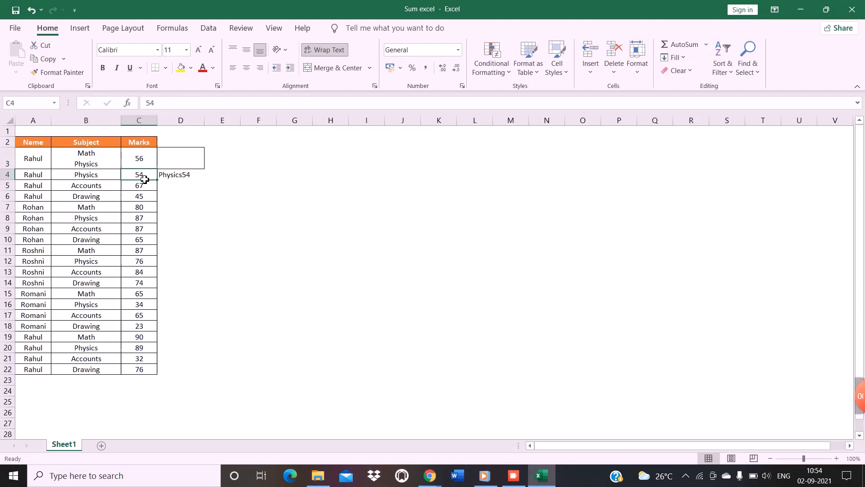
Step: Write the sample results Accounts 67 in D5 and Accounts-67 in D6 by hand
click(180, 174)
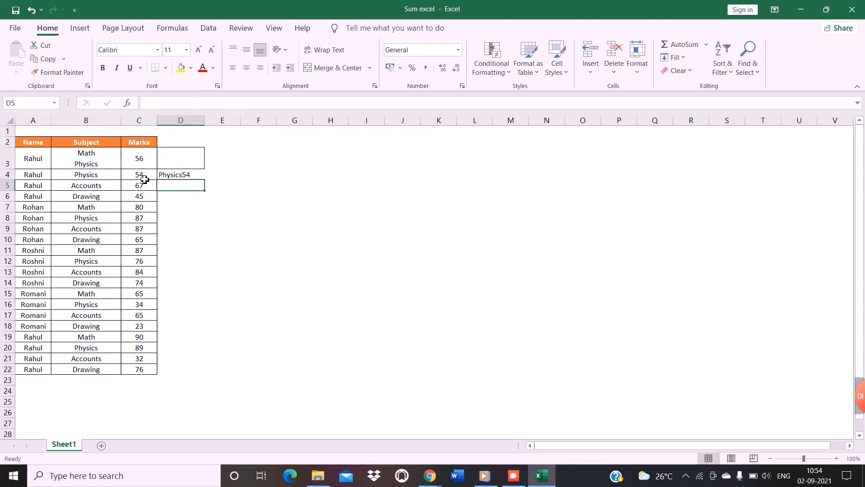
click(85, 174)
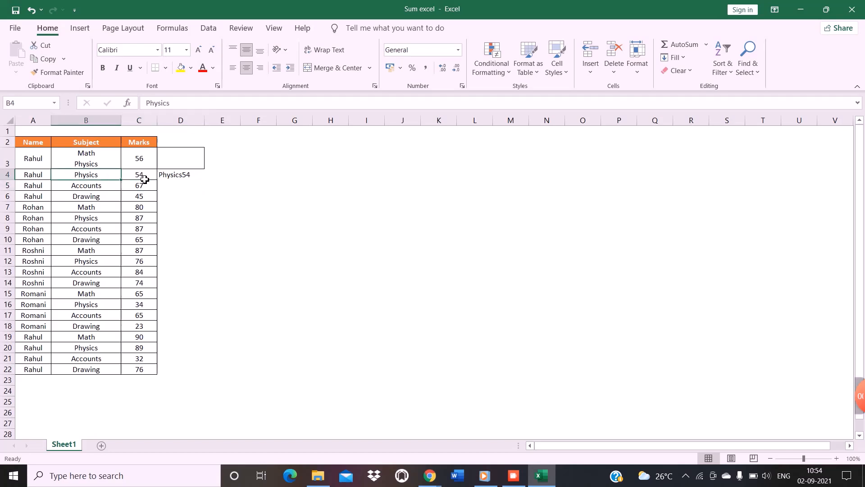
click(139, 185)
text(A)
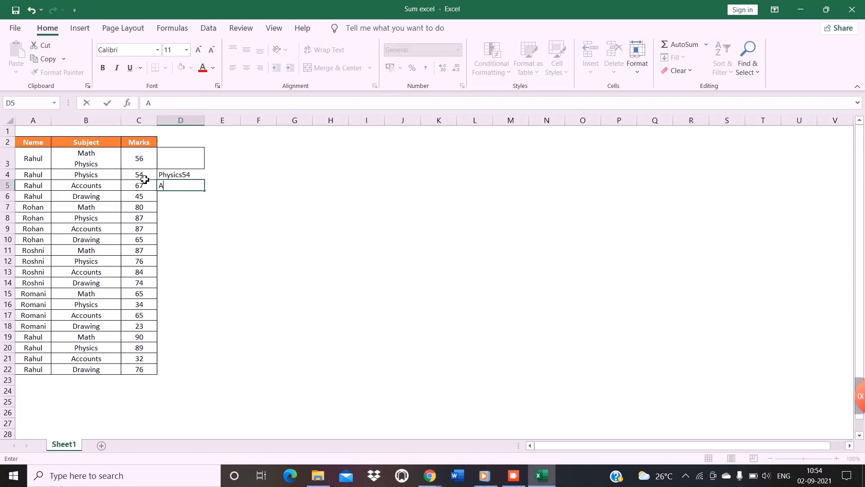
text(ccounts)
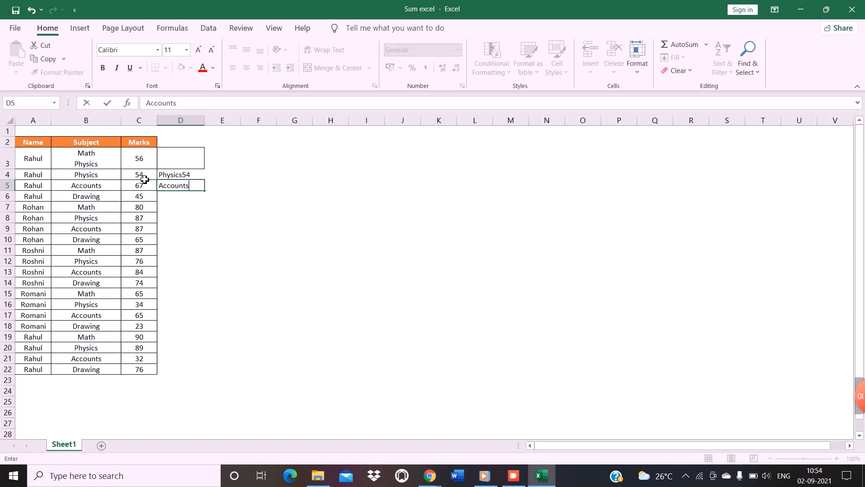
text(67)
click(180, 197)
text(Accounts-67)
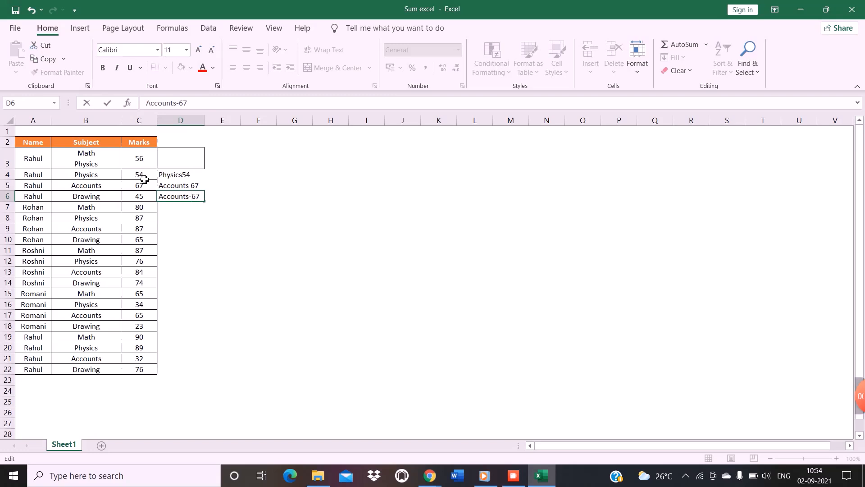
Step: Enter =CONCATENATE(B5,"-",C5) in E5 to produce Accounts-67 with a hyphen separator
click(222, 185)
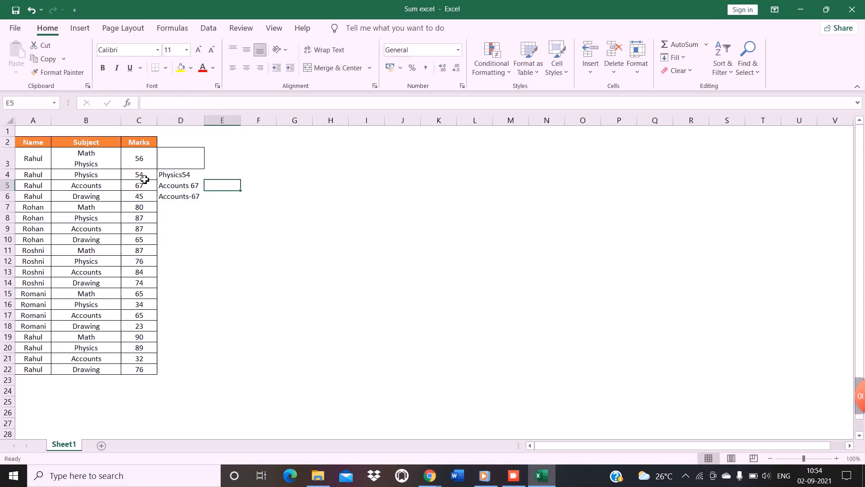
text(=)
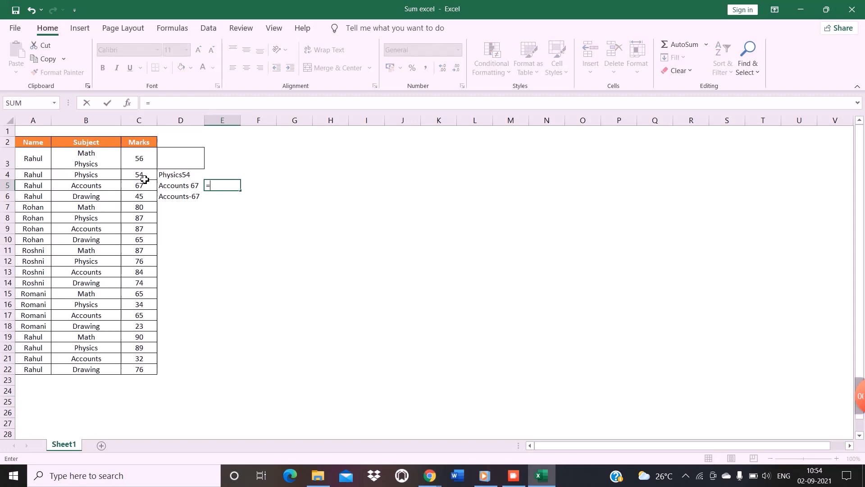
text(con)
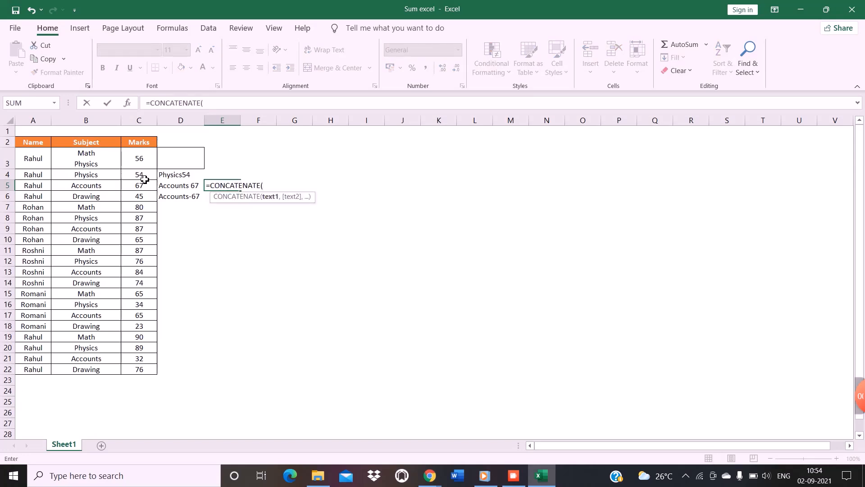
click(85, 184)
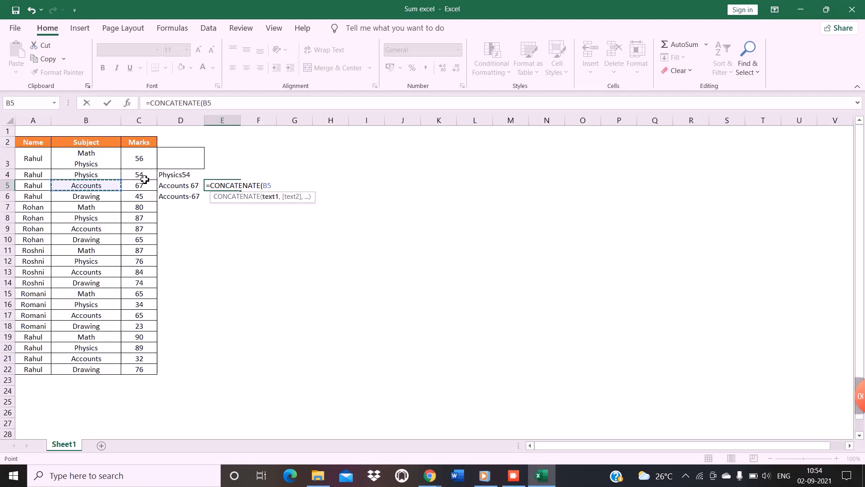
text(,)
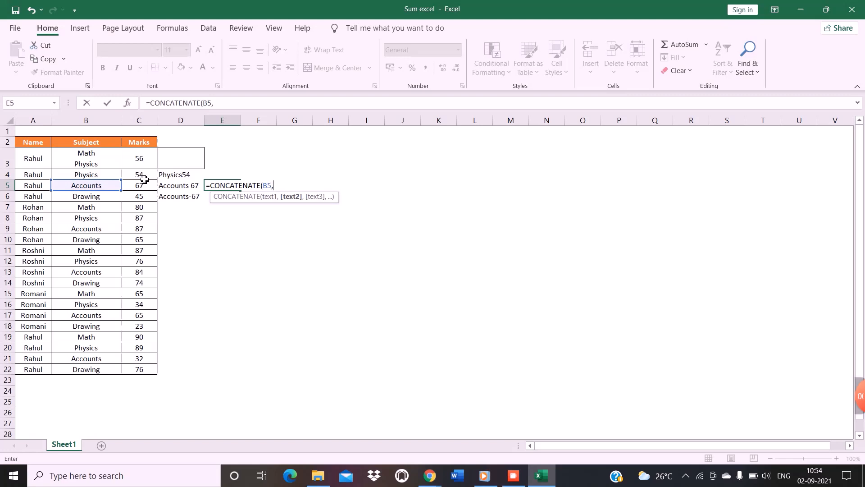
text(")
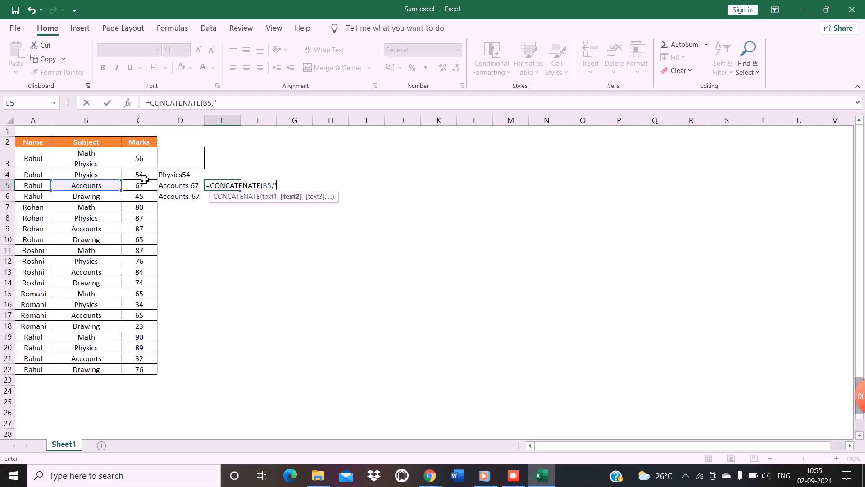
text(-)
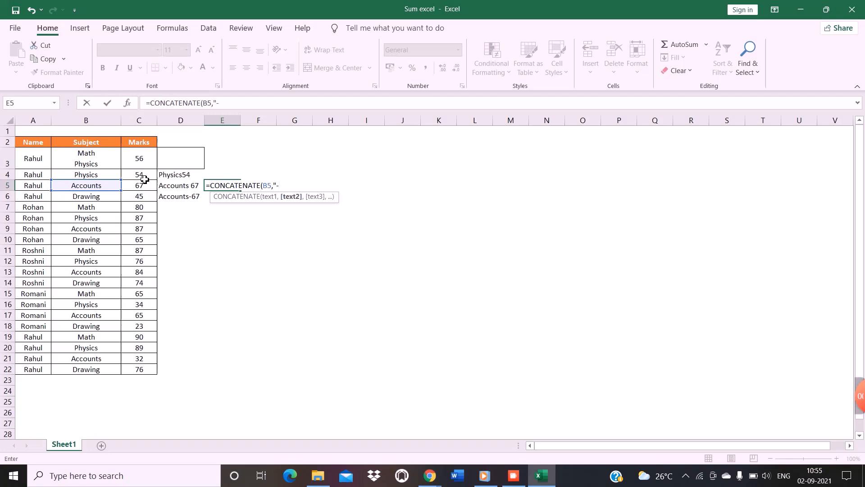
text(",)
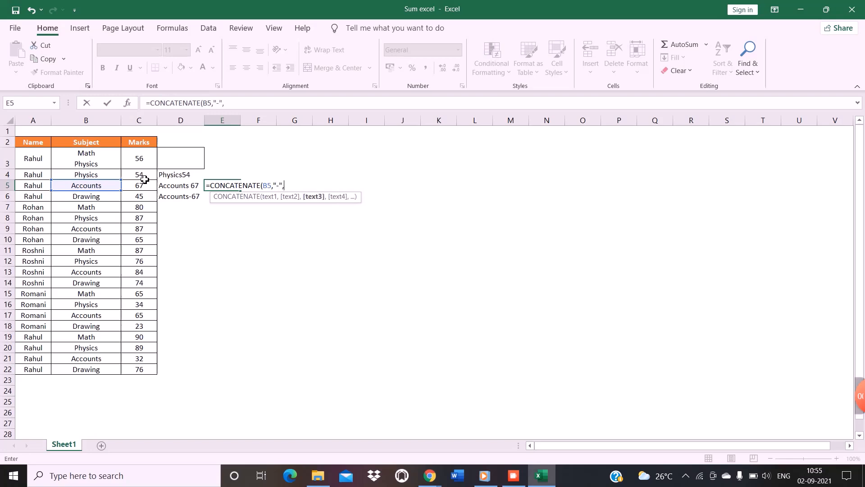
click(139, 185)
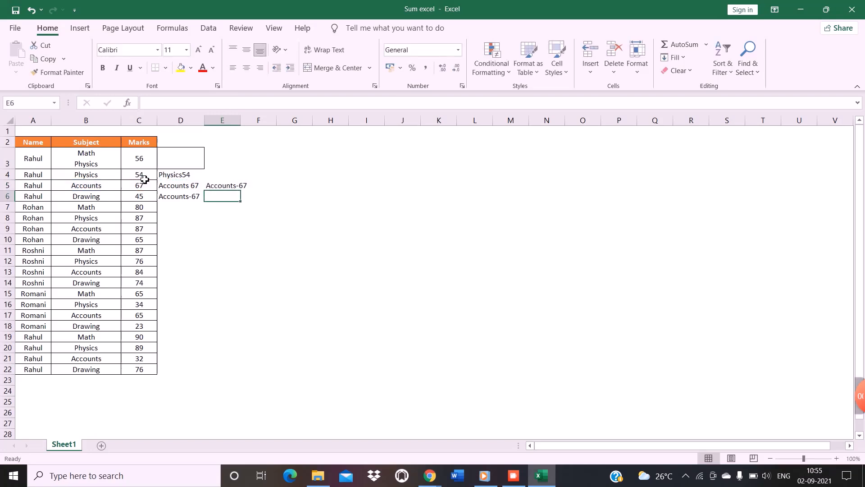
click(226, 185)
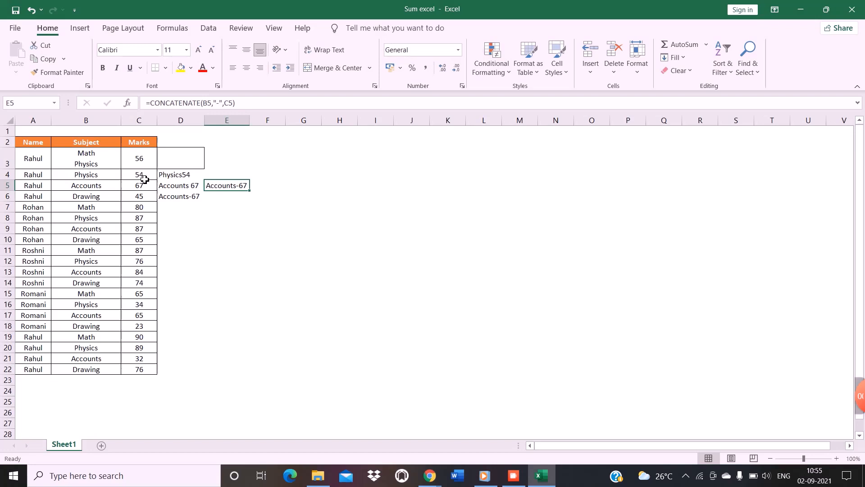
mouse_move(208, 198)
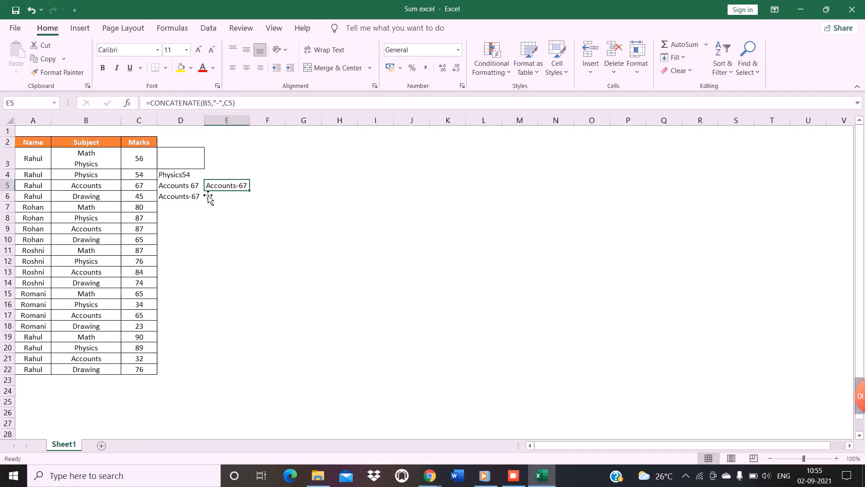